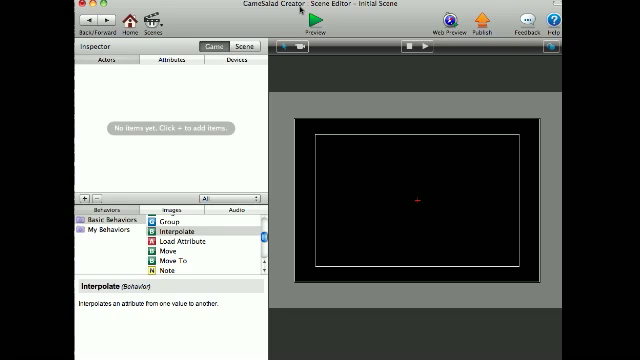
- Create Actor 1 with the gem image and place it in the middle of the scene
left_click(184, 232)
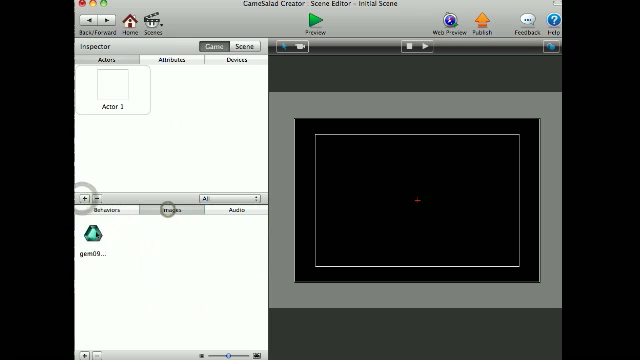
left_click_drag(92, 240, 492, 196)
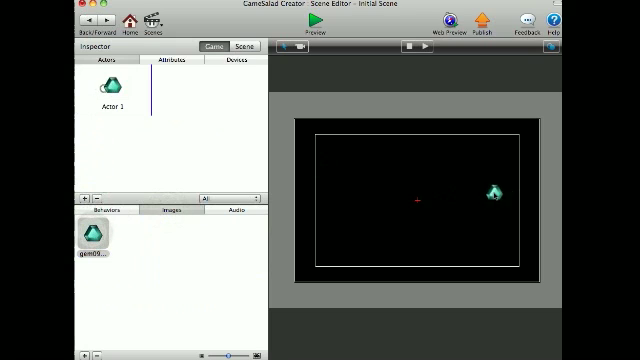
left_click_drag(490, 192, 436, 232)
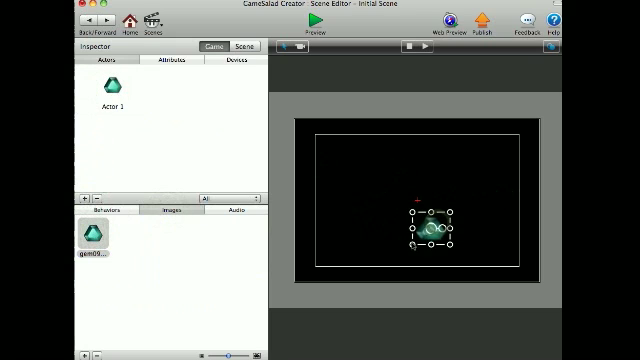
left_click_drag(430, 230, 410, 196)
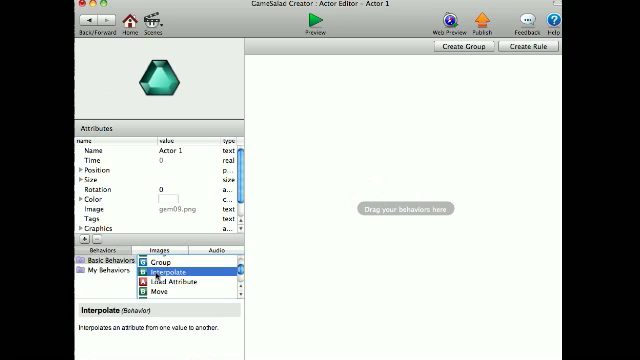
mouse_move(176, 272)
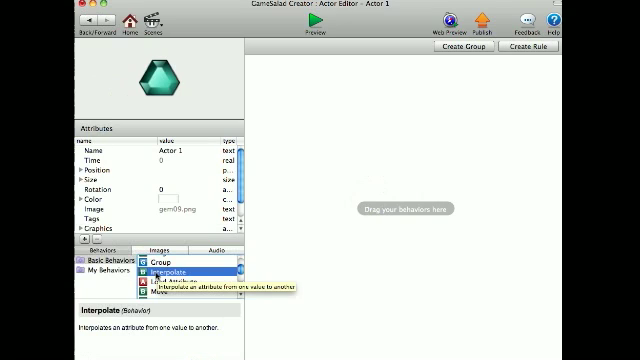
- Add an Interpolate behavior to the gem actor from Basic Behaviors
left_click_drag(180, 270, 320, 236)
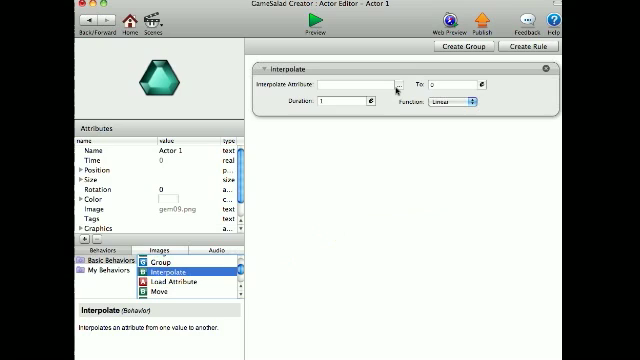
- Set the Interpolate attribute to the actor's own Color Alpha
left_click(398, 82)
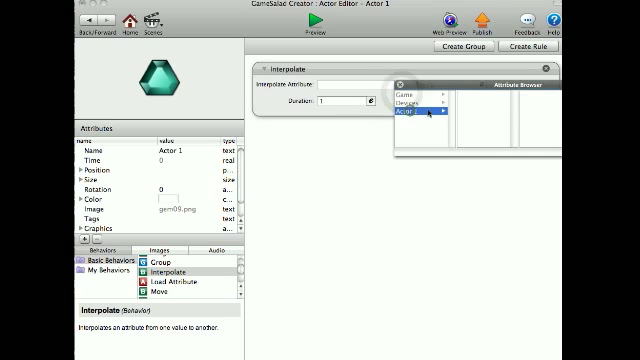
left_click(416, 122)
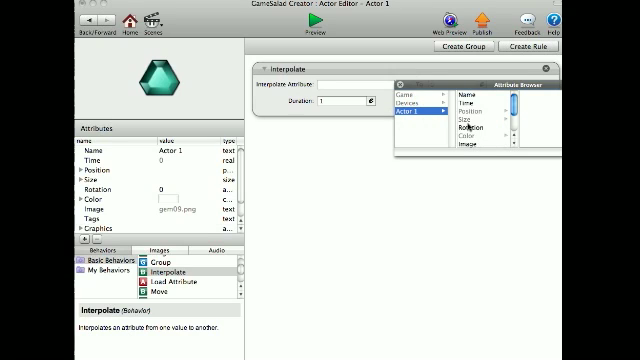
scroll("down", 3)
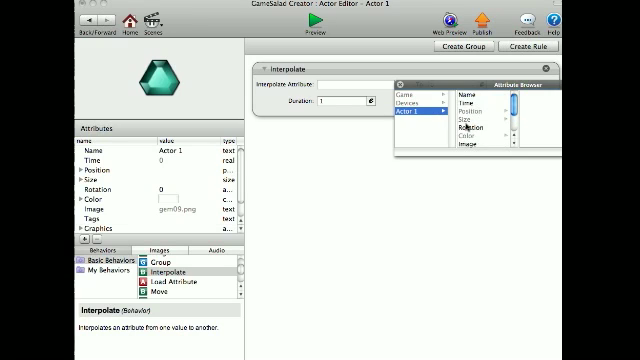
left_click(464, 144)
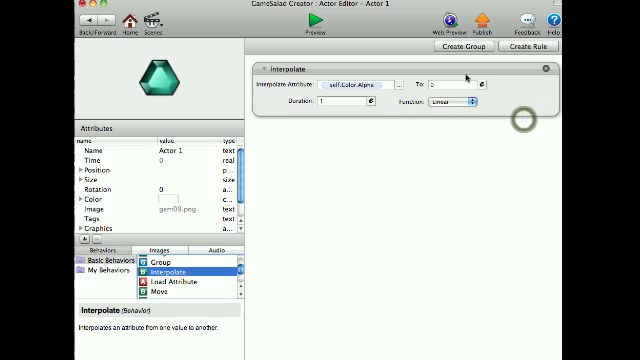
- Enter the target value the alpha should interpolate to in the To field
left_click(464, 84)
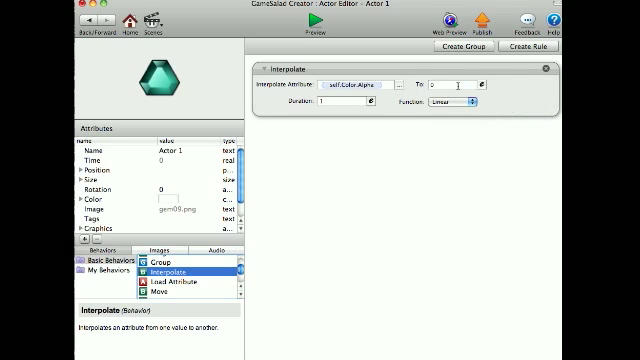
left_click(344, 102)
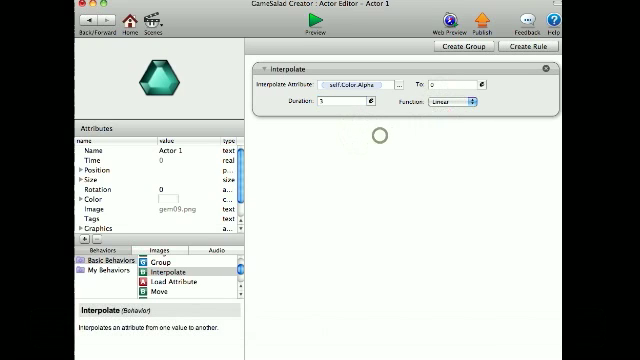
- Switch the Interpolate function to an ease in/out easing
left_click(316, 32)
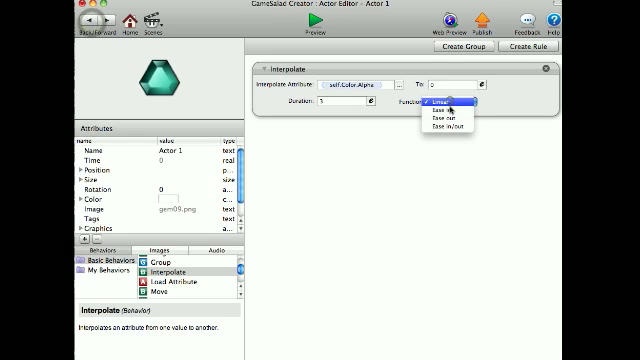
left_click(320, 32)
type("1")
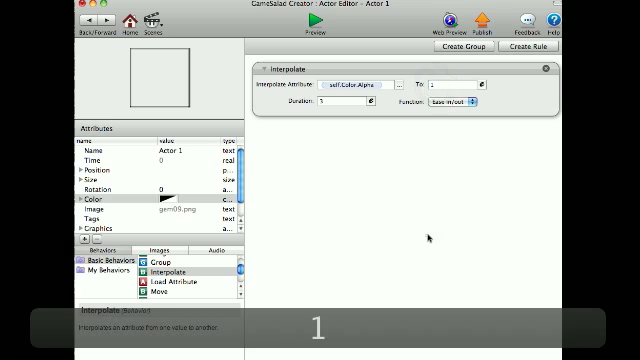
- Preview the Initial Scene to watch the gem actor fade out
left_click(310, 30)
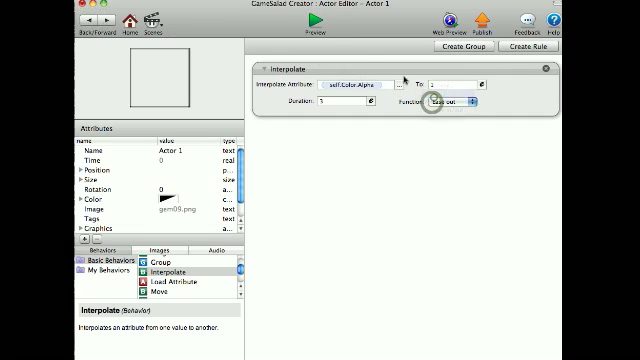
left_click(320, 24)
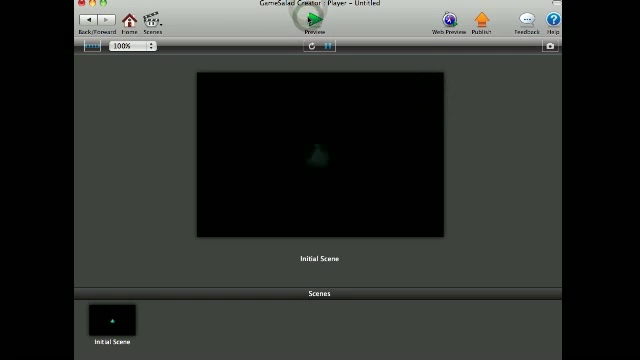